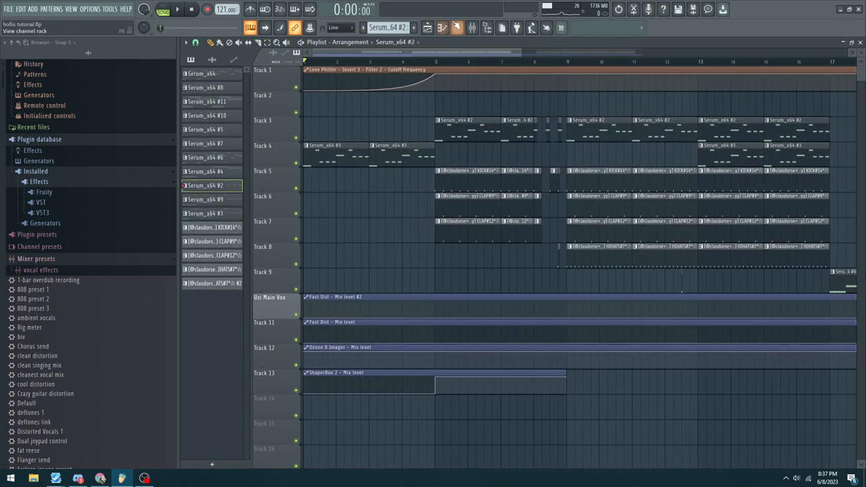
# Look over the Serum_x64 #2 bass synth, then dismiss it before moving to the master channel
pyautogui.doubleClick(206, 185)
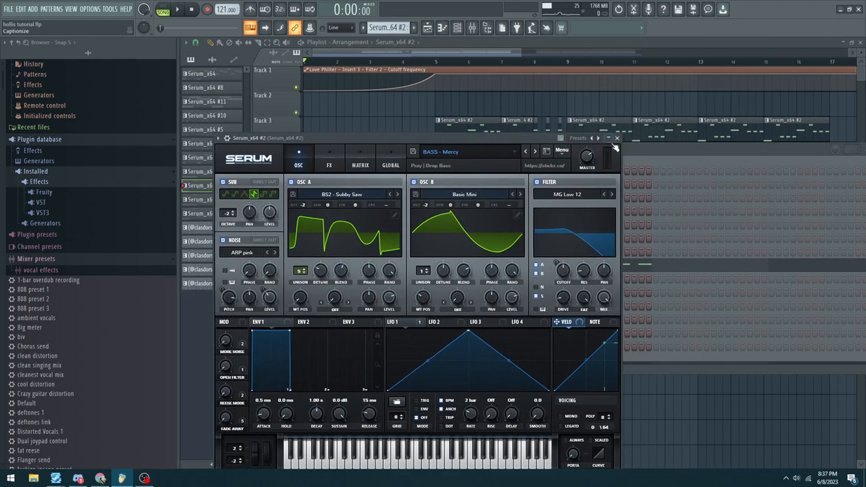
pyautogui.click(615, 138)
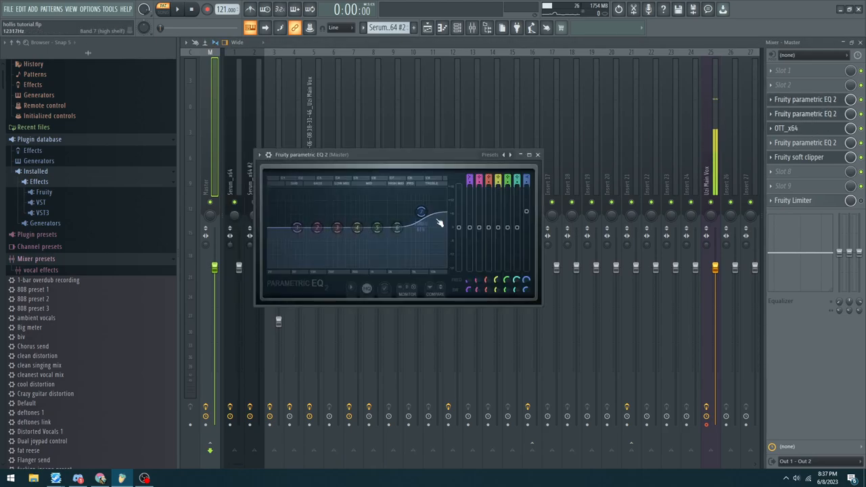
# Preview the master's OTT compressor and following EQ, then select the Serum_x64 #2 mixer insert
pyautogui.click(536, 154)
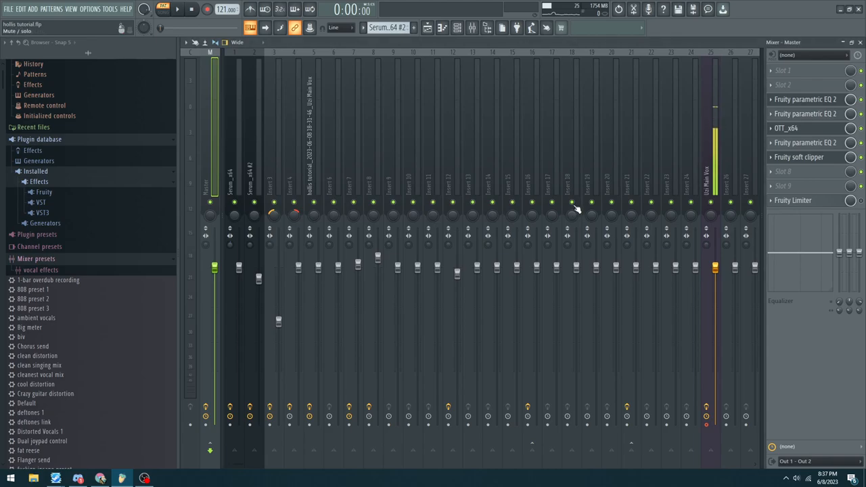
pyautogui.click(803, 128)
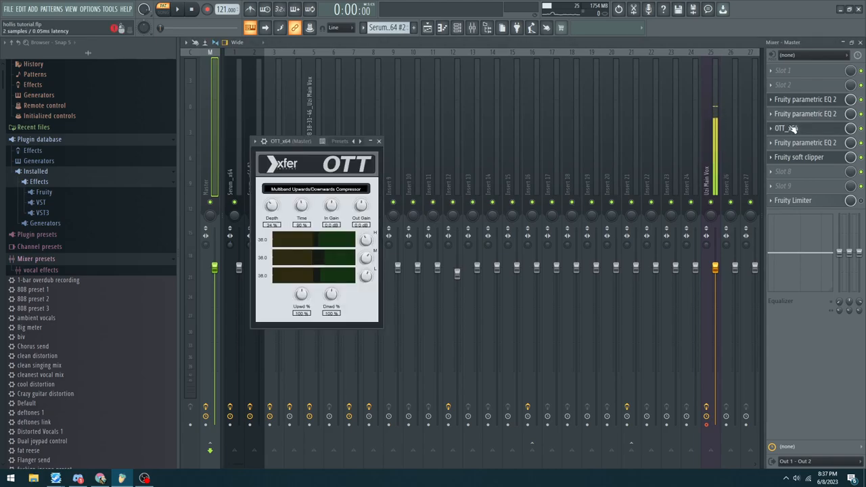
pyautogui.click(805, 143)
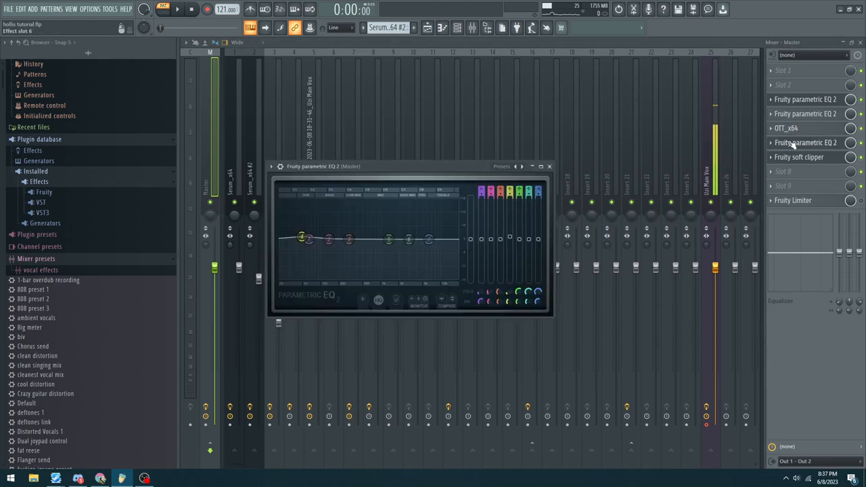
pyautogui.click(549, 166)
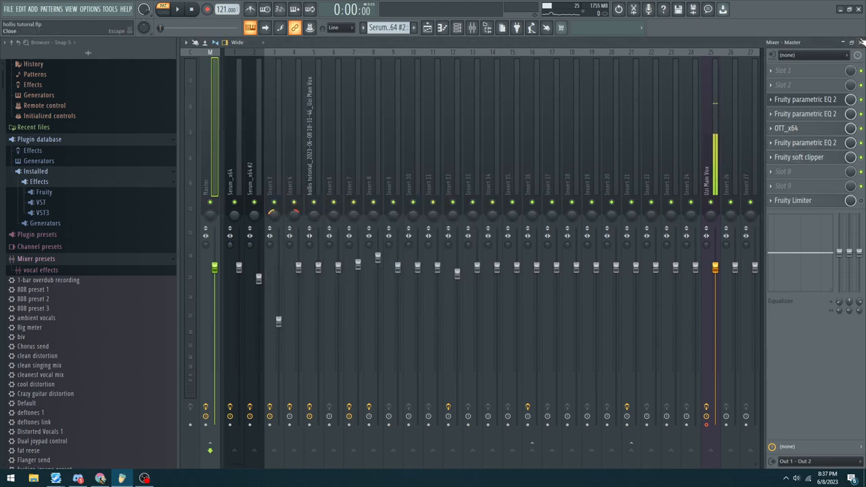
pyautogui.click(454, 28)
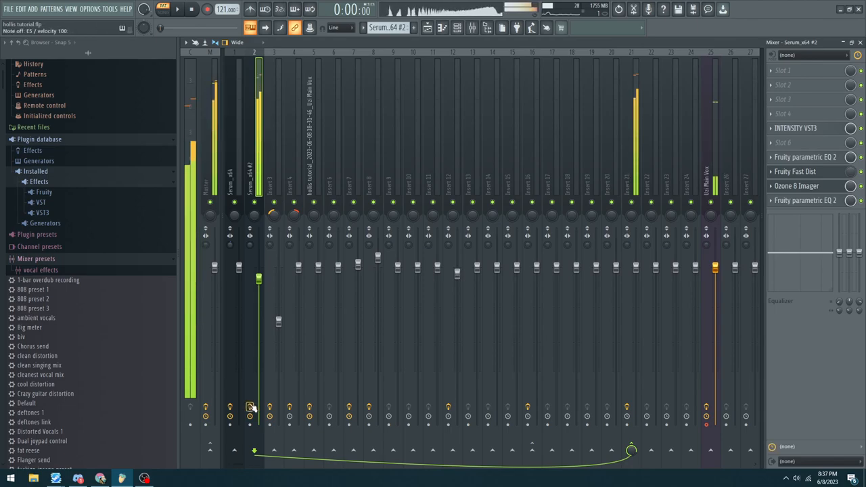
# Check the last Fruity Parametric EQ 2 on the Serum_x64 #2 insert, then return to the playlist
pyautogui.click(805, 157)
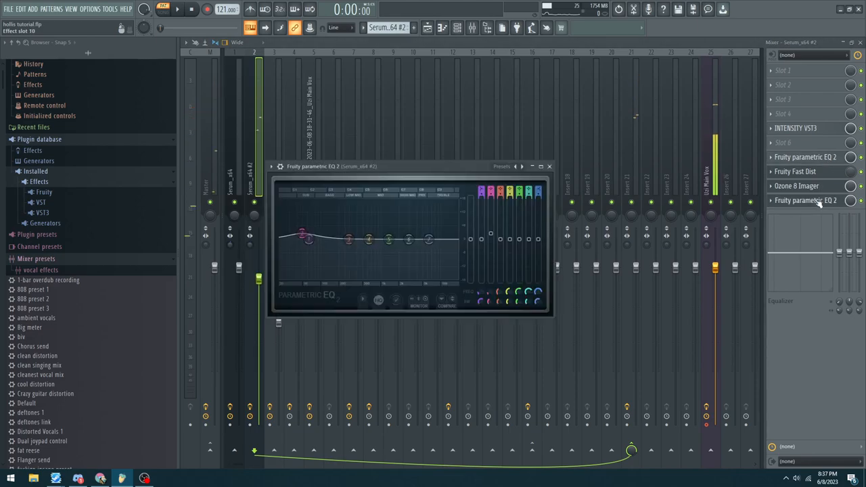
pyautogui.click(803, 185)
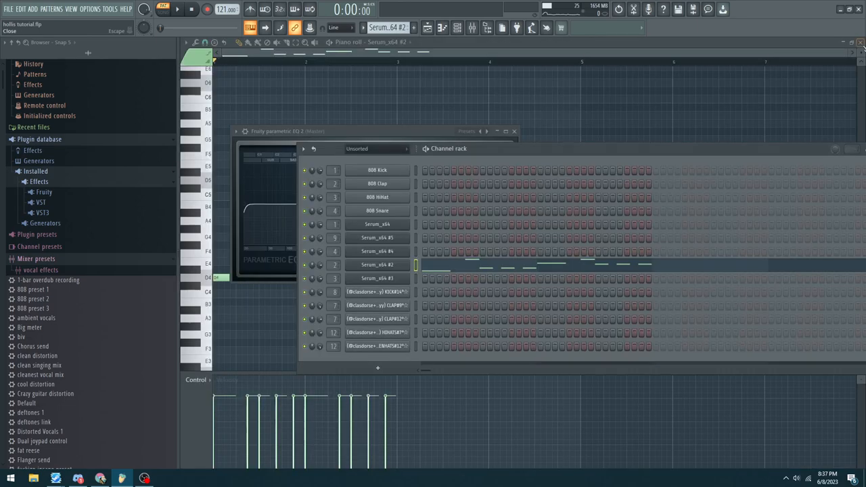
pyautogui.click(513, 131)
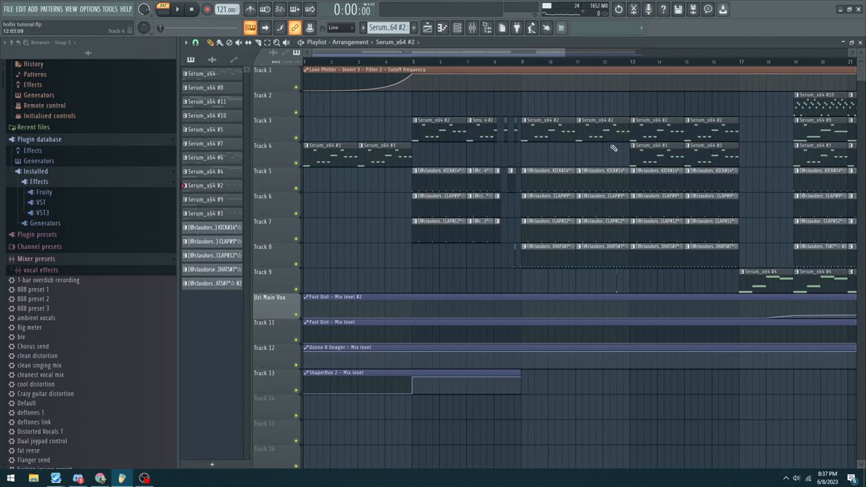
# Bring up options for the Serum_x64 #3 clip to reach insert 3's effect chain
pyautogui.rightClick(354, 287)
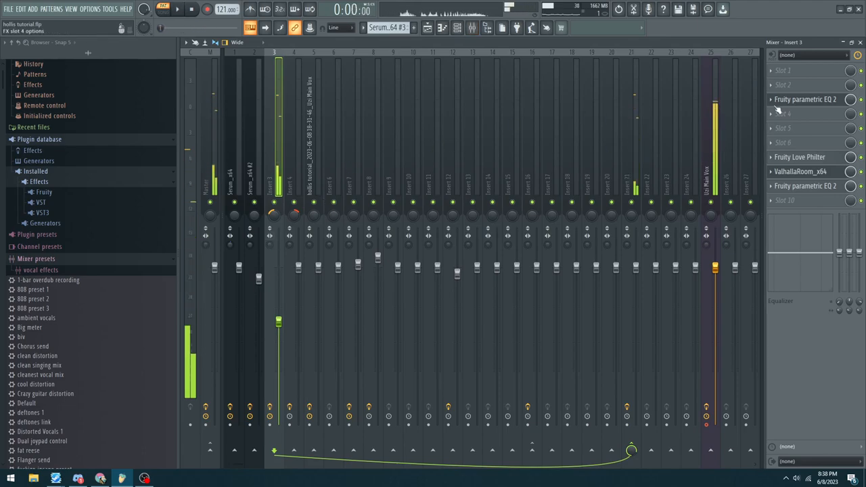
# Review insert 3's Fruity Love Philter, then switch to mixer insert 21
pyautogui.click(798, 156)
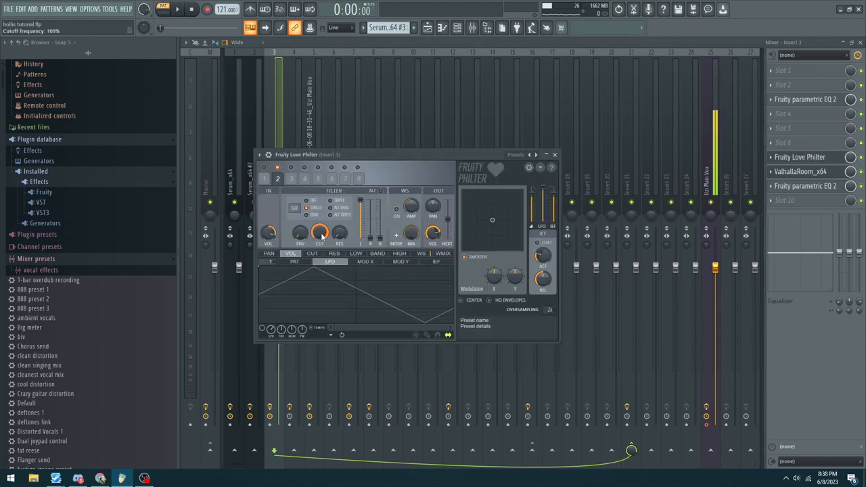
pyautogui.click(554, 154)
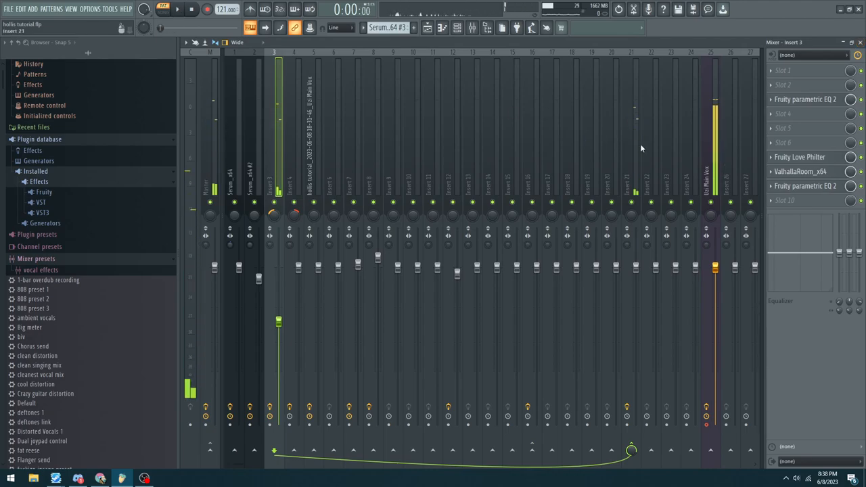
pyautogui.click(801, 157)
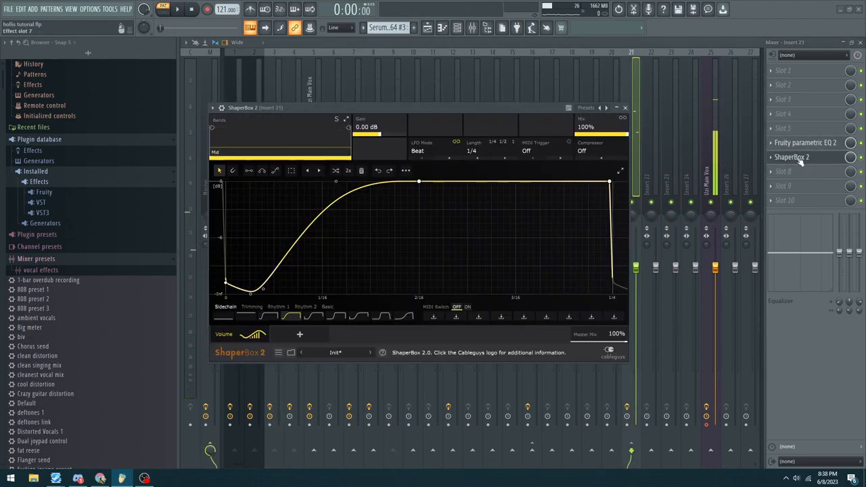
# Dismiss the ShaperBox 2 window so insert 8's EQ and Stereo Enhancer chain can be shown
pyautogui.click(624, 108)
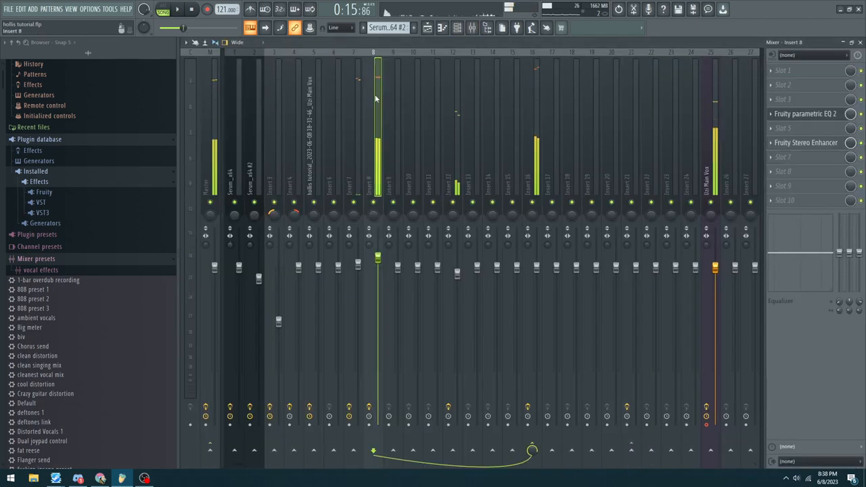
# Review the Fruity Stereo Enhancer on insert 8 and dismiss it
pyautogui.click(810, 143)
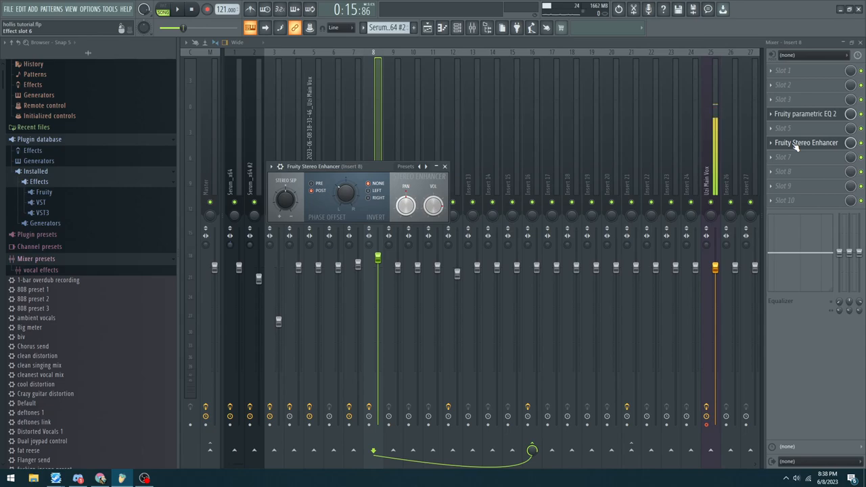
pyautogui.click(445, 166)
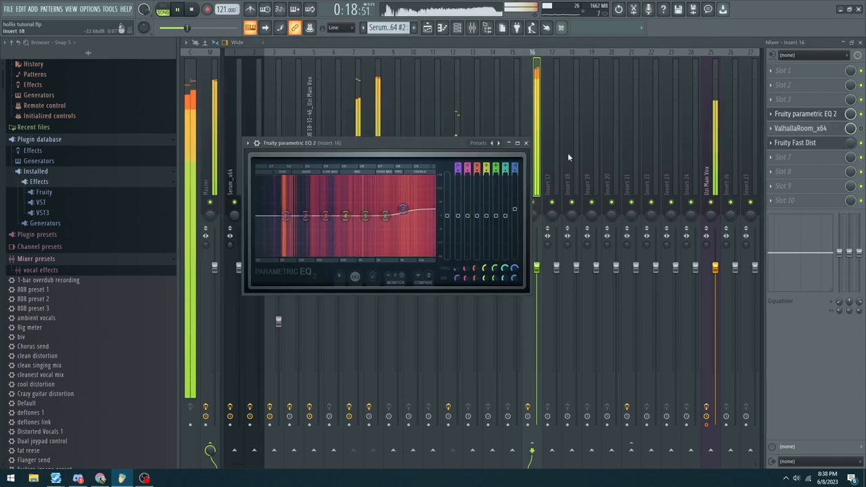
# Dismiss insert 16's parametric EQ window before returning to the playlist
pyautogui.click(525, 142)
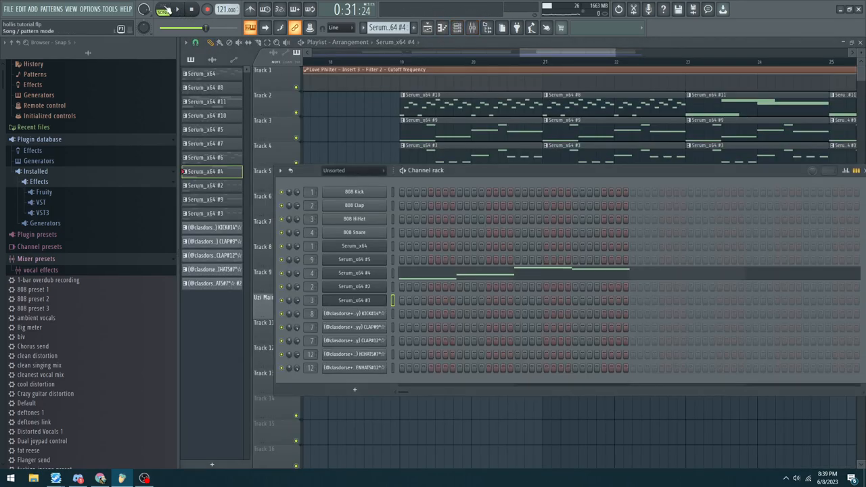
# Bring up the Serum_x64 lead channel's options to reach its piano roll and LD Fog preset
pyautogui.rightClick(353, 273)
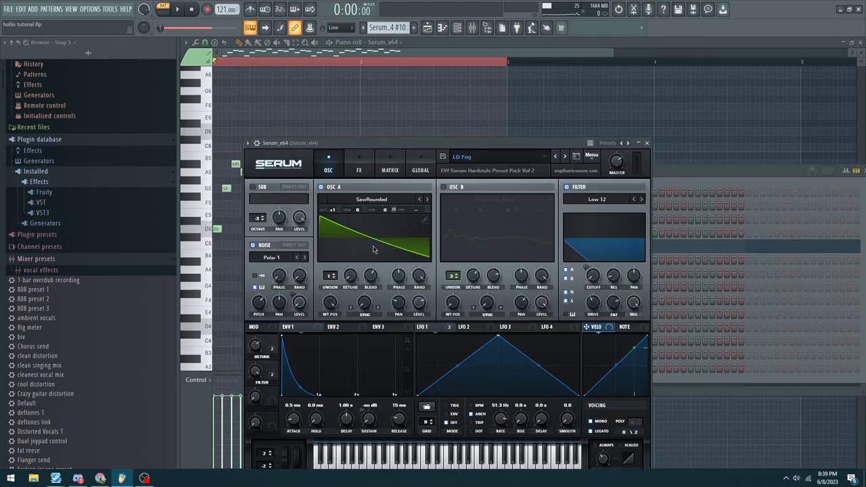
# Show the Serum_x64 #2 channel's #9 melody pattern in the piano roll
pyautogui.rightClick(354, 247)
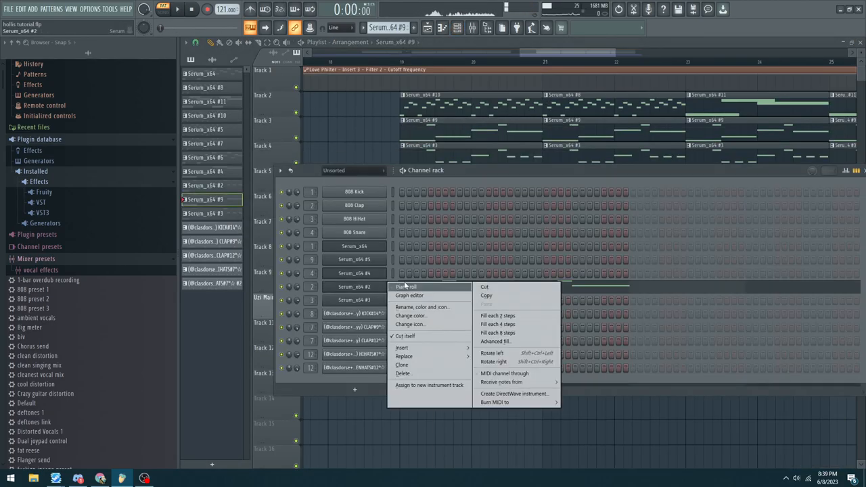
pyautogui.click(402, 287)
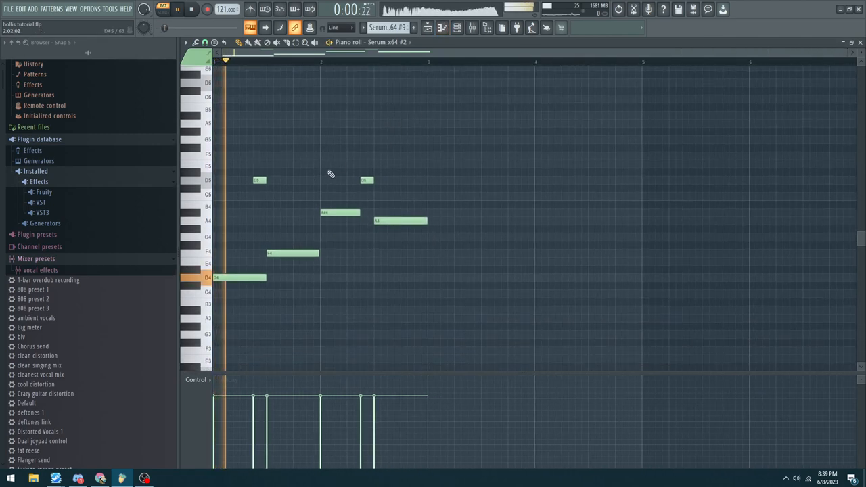